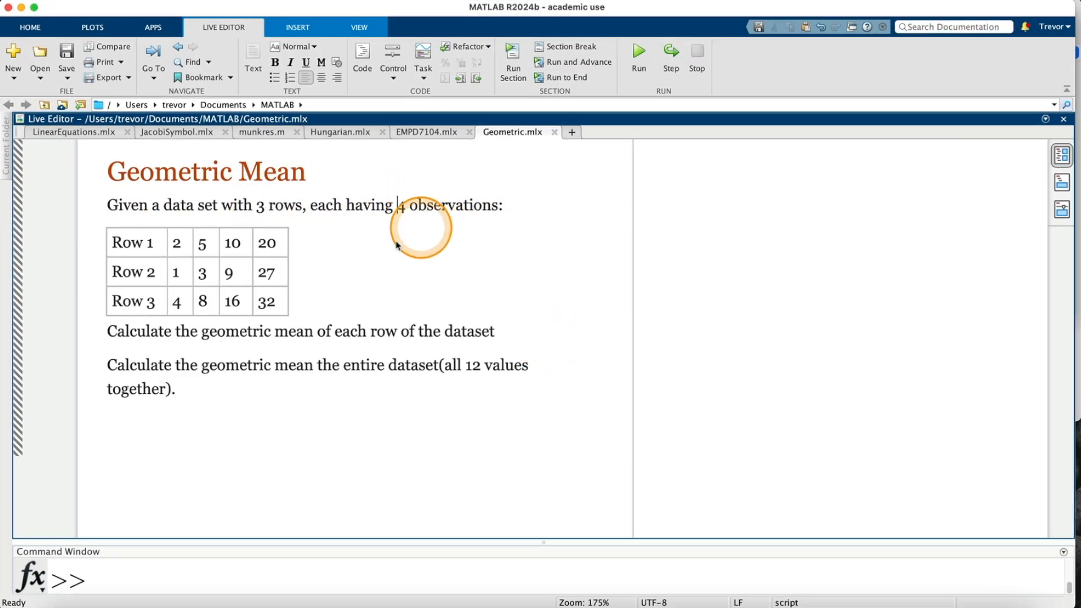
{"action": "mouse_move", "coordinate": [259, 393]}
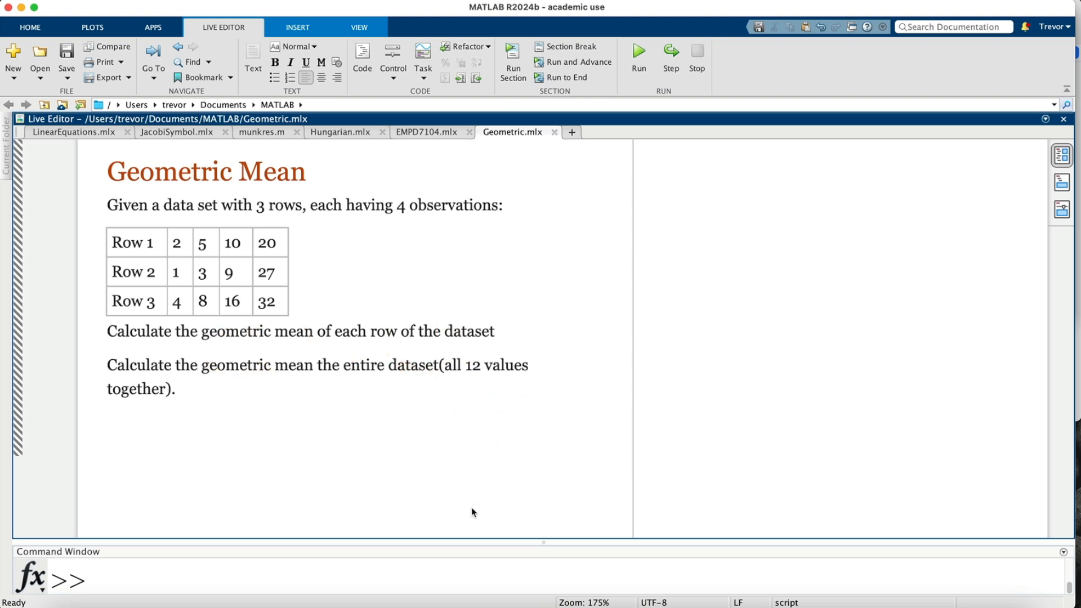
Step: Insert an empty code line right after the geometric mean problem text
{"action": "left_click", "coordinate": [445, 477]}
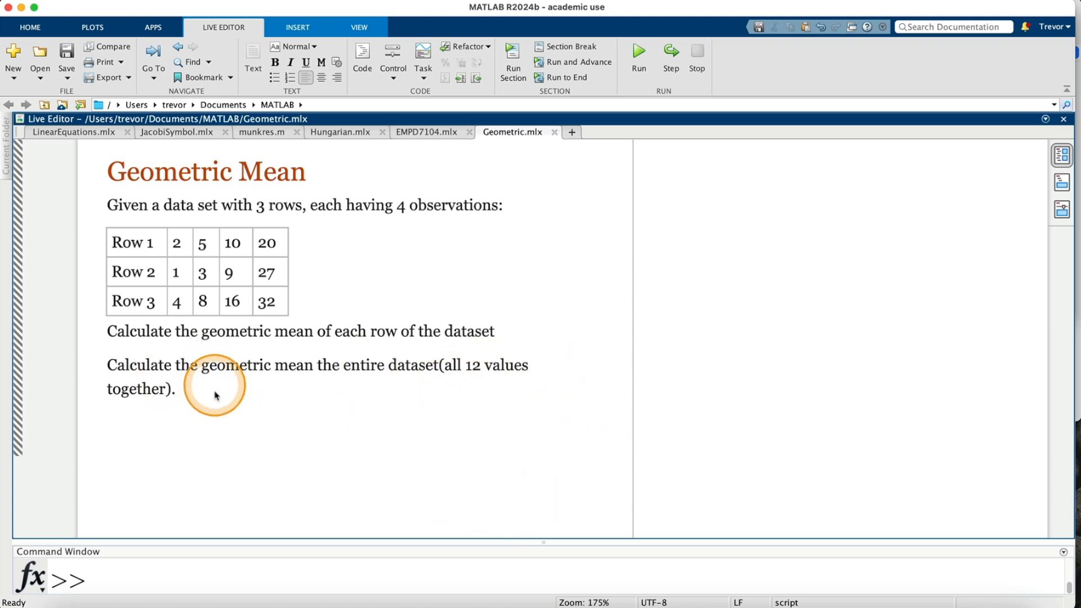
{"action": "key", "text": "return"}
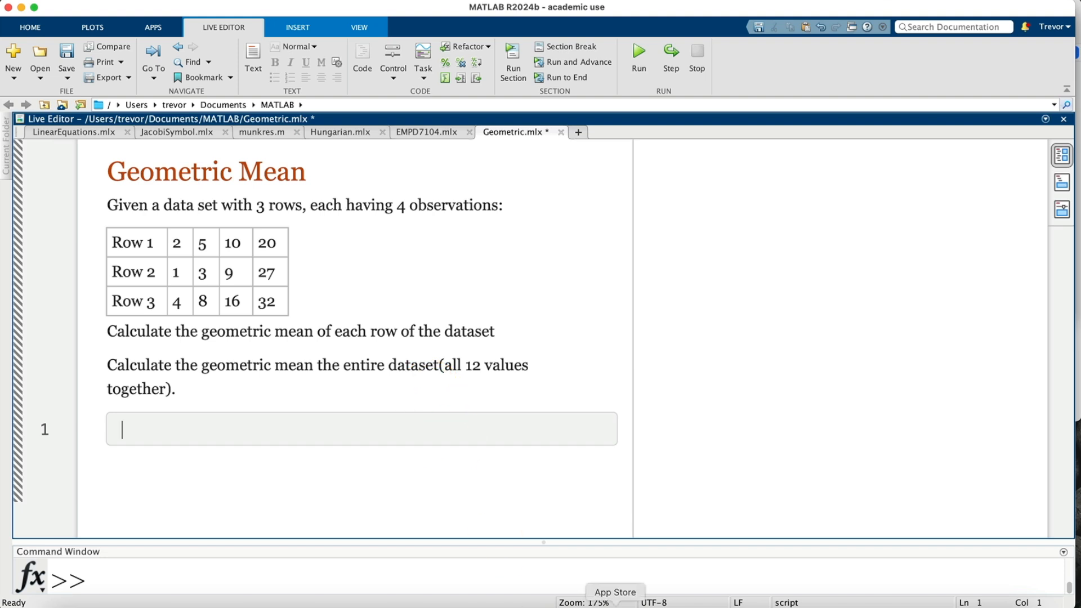
Step: Type X=[2 5 10 20;1 3 9 27;4 8 16 32] on the first code line
{"action": "type", "text": "X"}
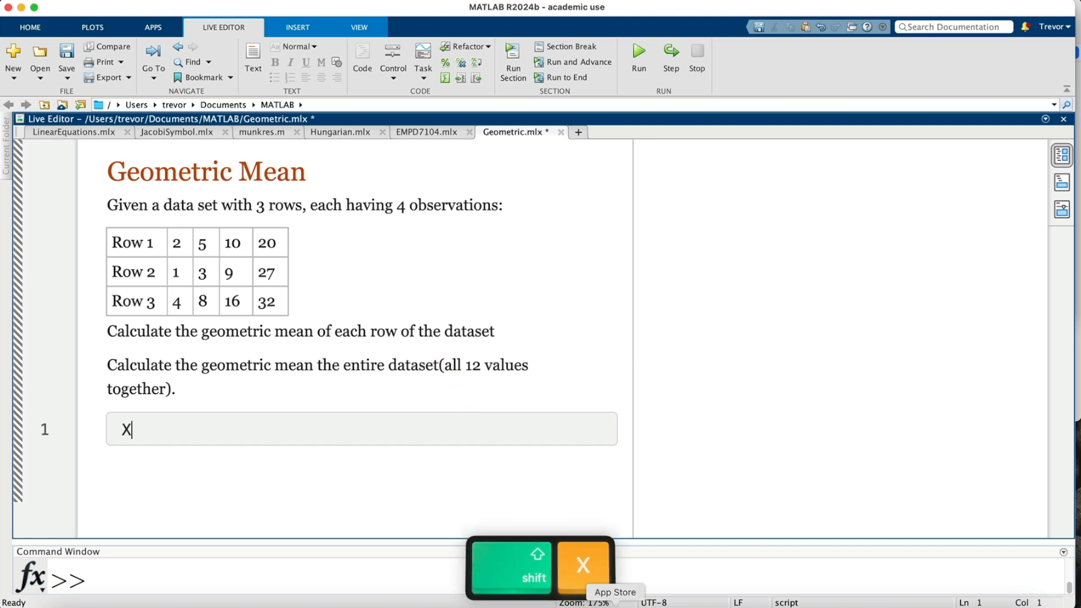
{"action": "type", "text": "="}
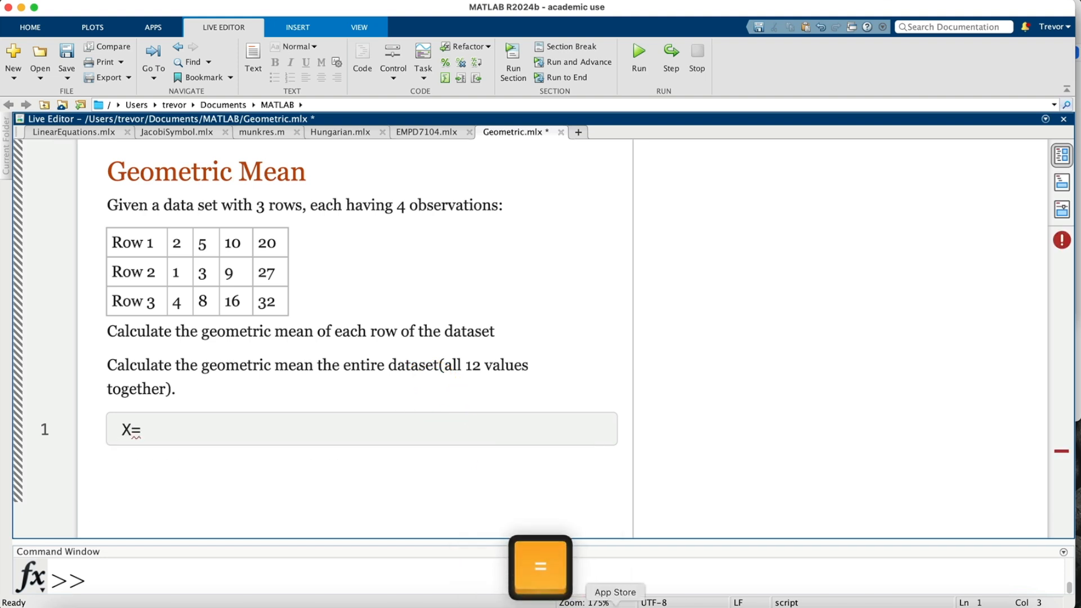
{"action": "type", "text": "[]"}
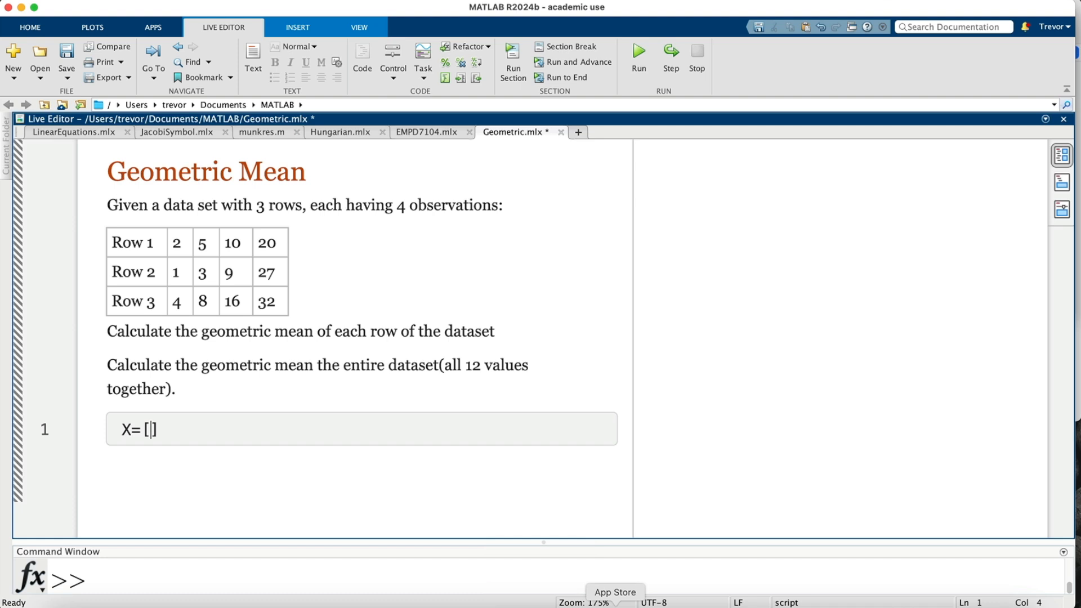
{"action": "type", "text": "2"}
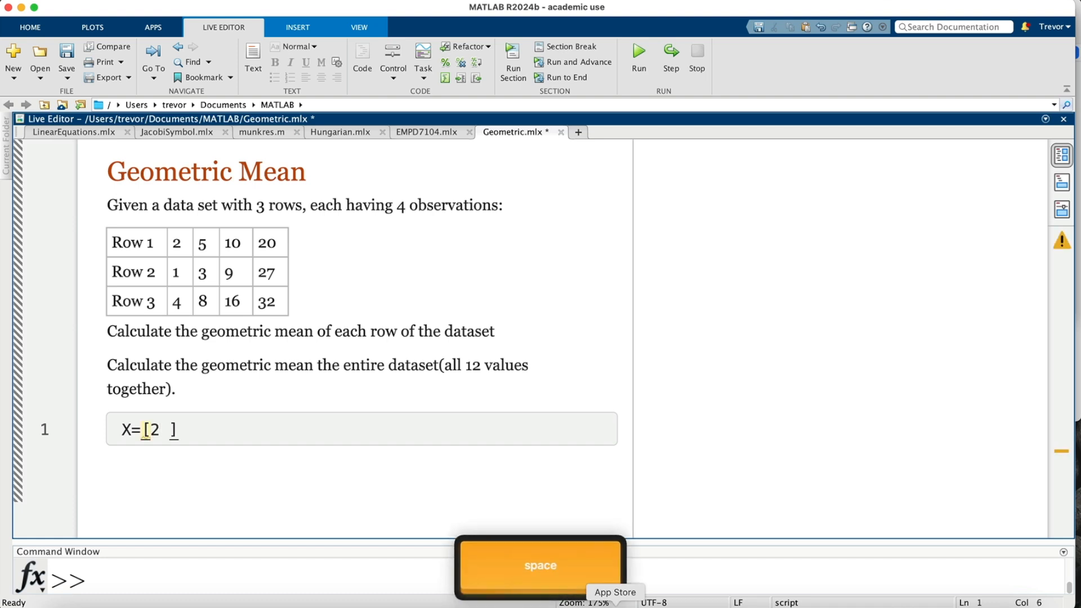
{"action": "type", "text": "5"}
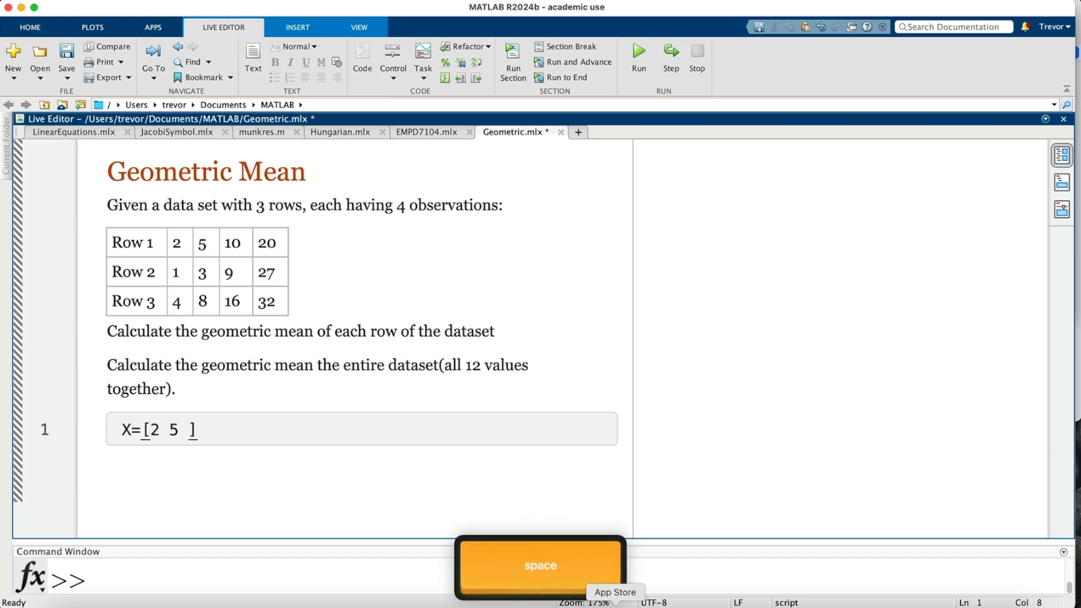
{"action": "type", "text": "10"}
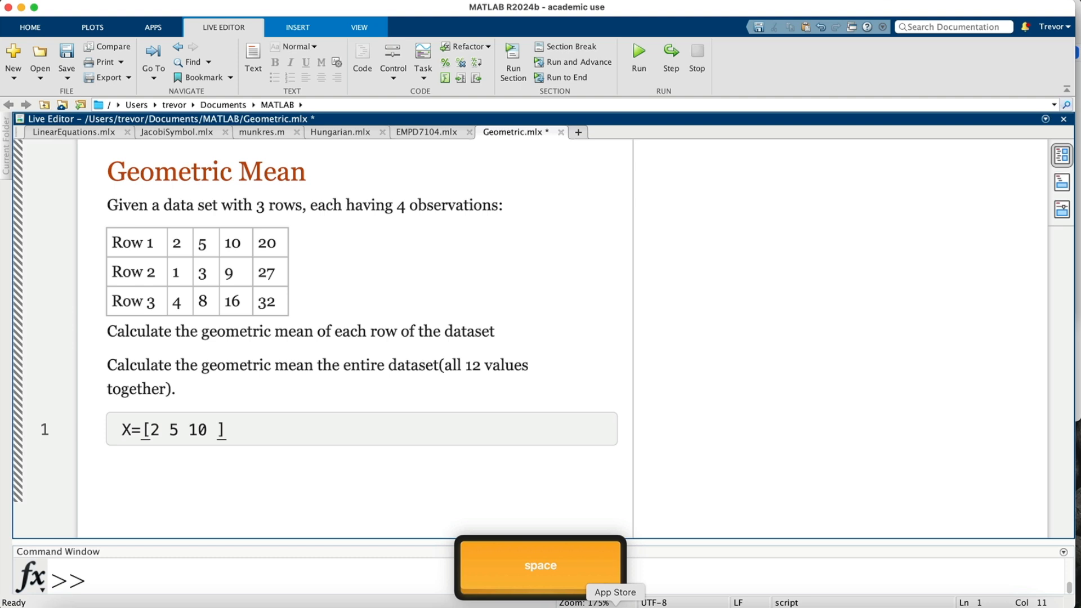
{"action": "type", "text": "20"}
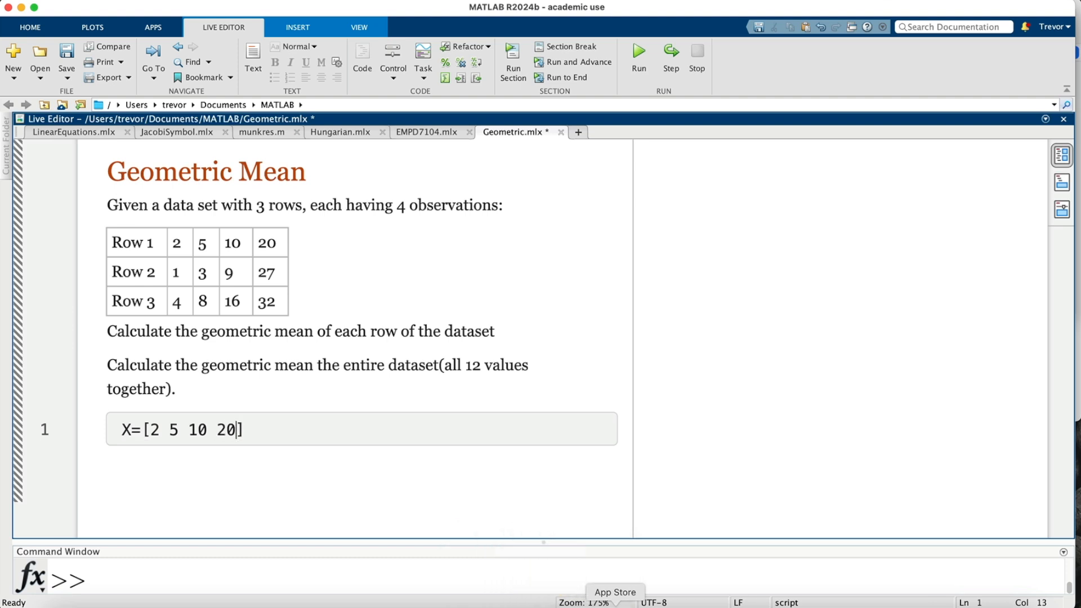
{"action": "type", "text": ";"}
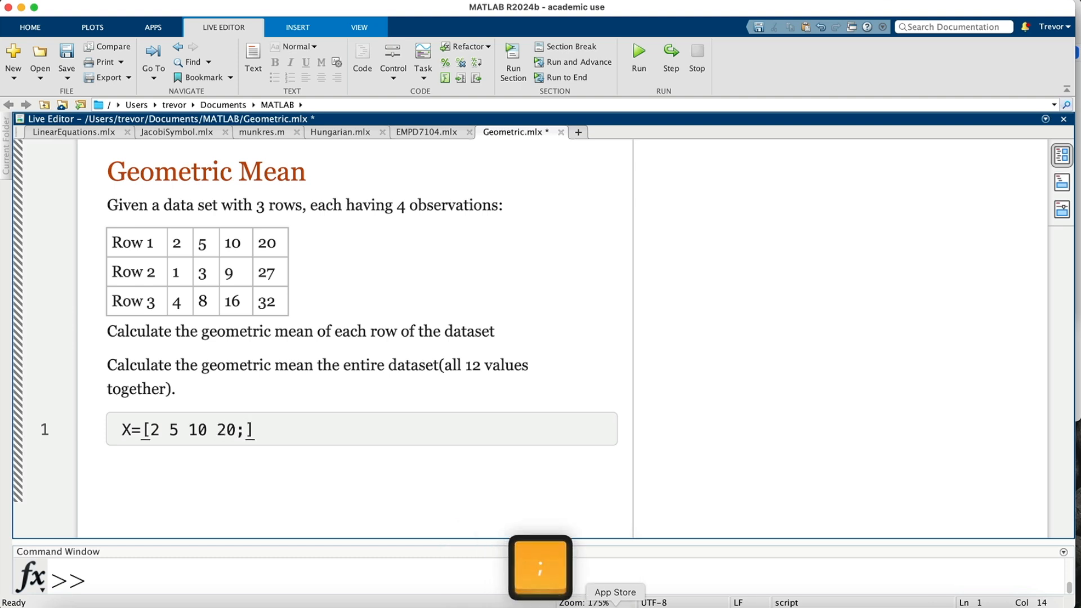
{"action": "type", "text": "1"}
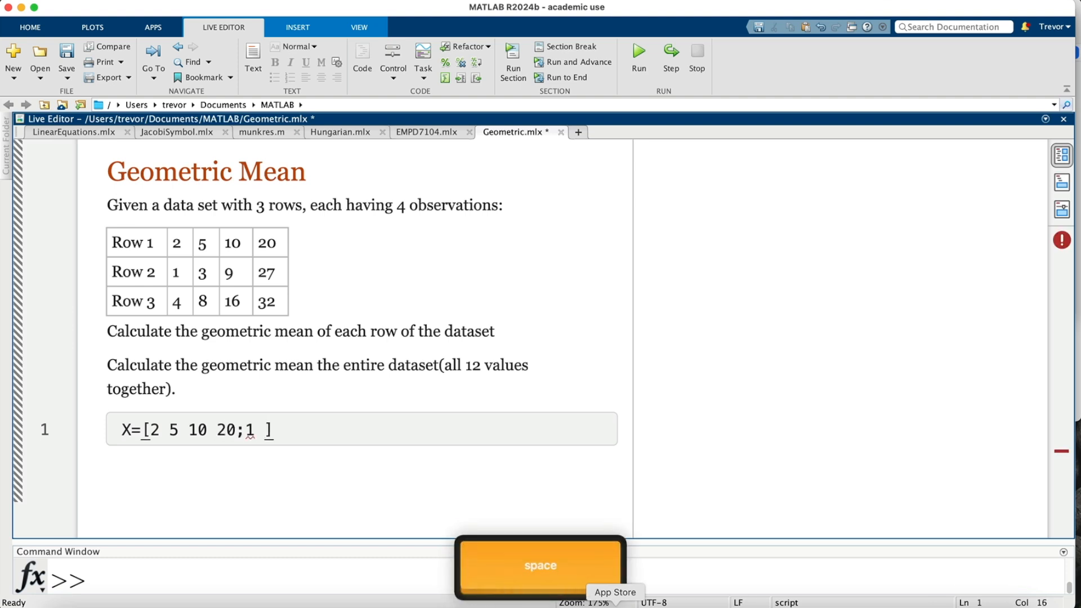
{"action": "type", "text": "3"}
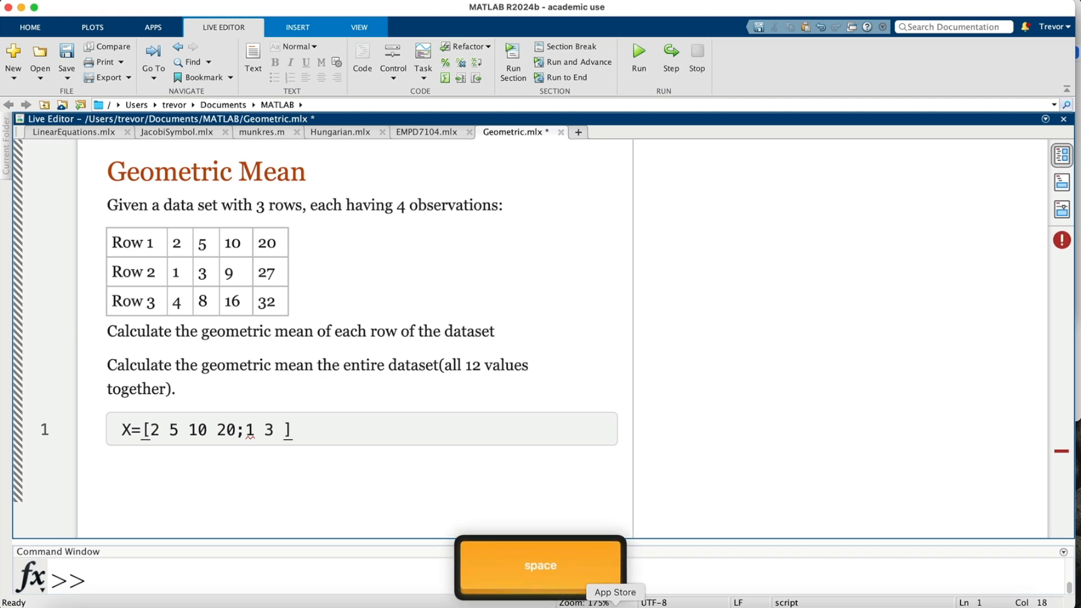
{"action": "type", "text": "9 2"}
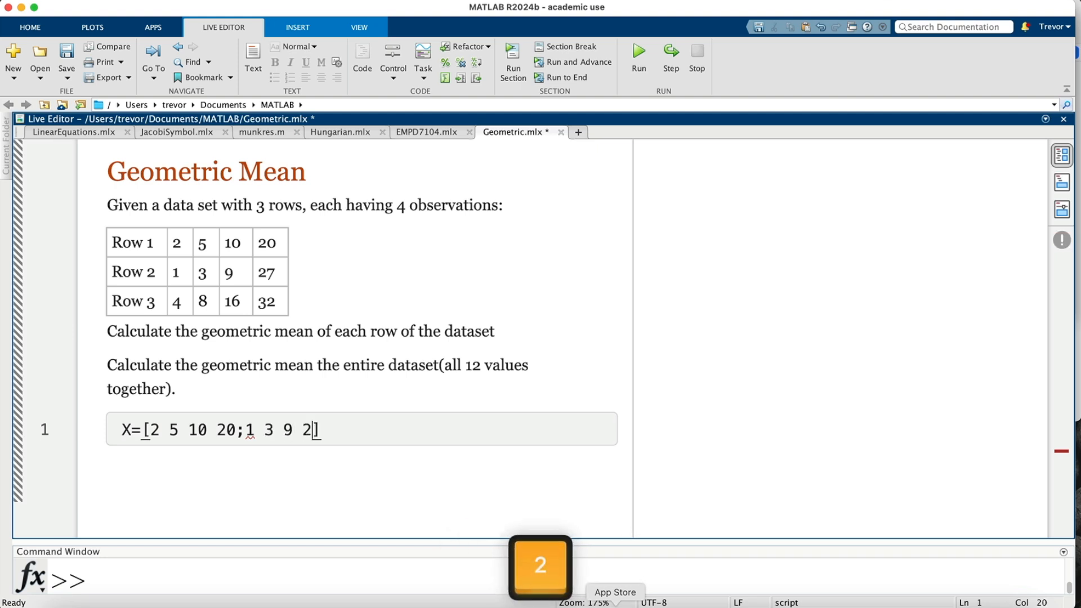
{"action": "type", "text": "7;"}
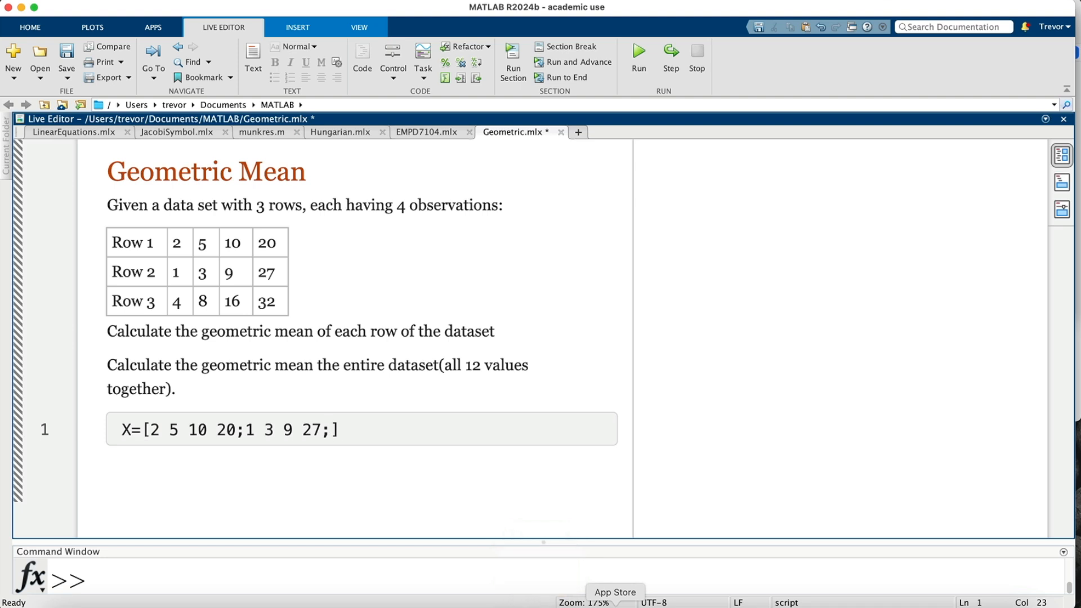
{"action": "type", "text": "4"}
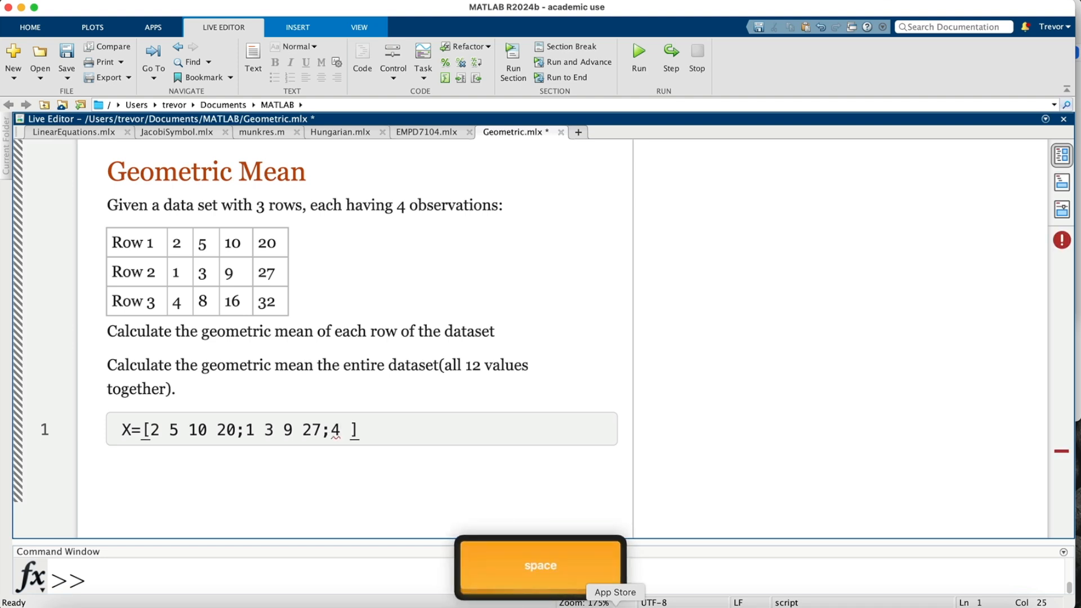
{"action": "type", "text": "8 16 3"}
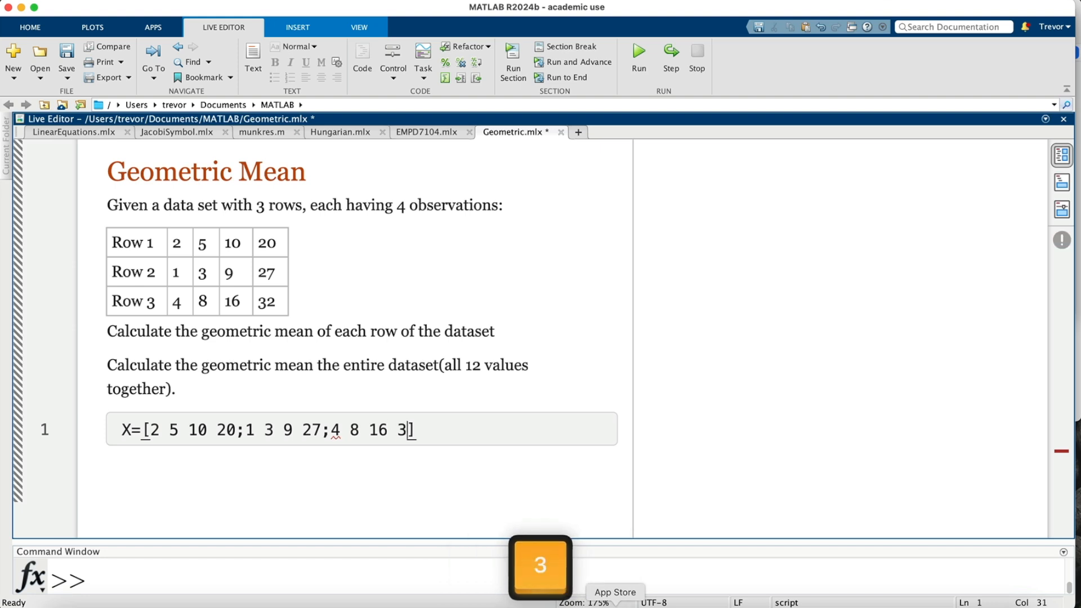
{"action": "type", "text": "2]"}
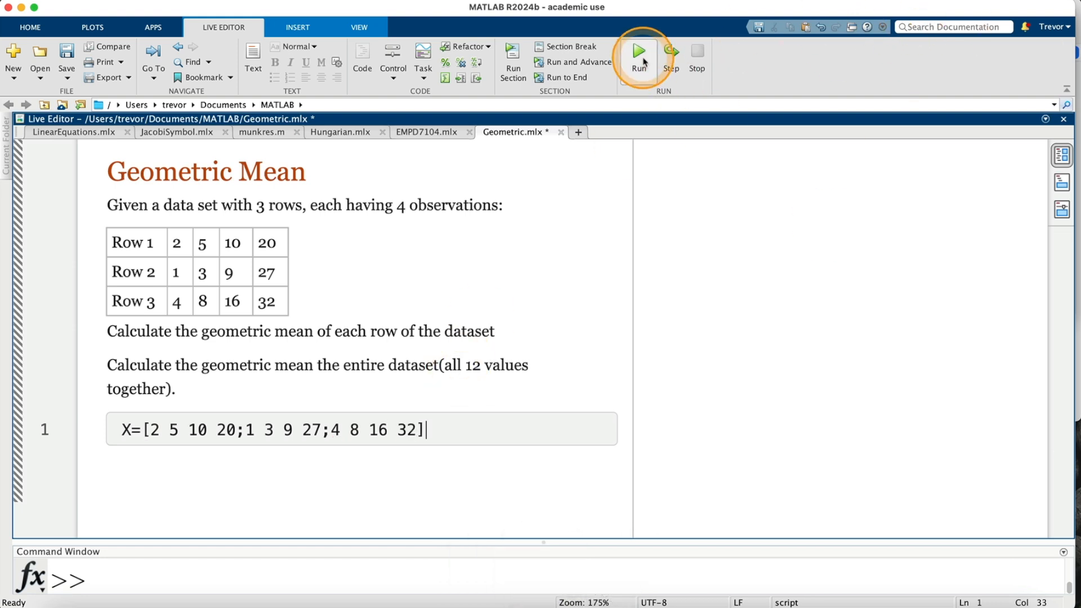
Step: Run the live script to display the 3x4 matrix X
{"action": "left_click", "coordinate": [639, 51]}
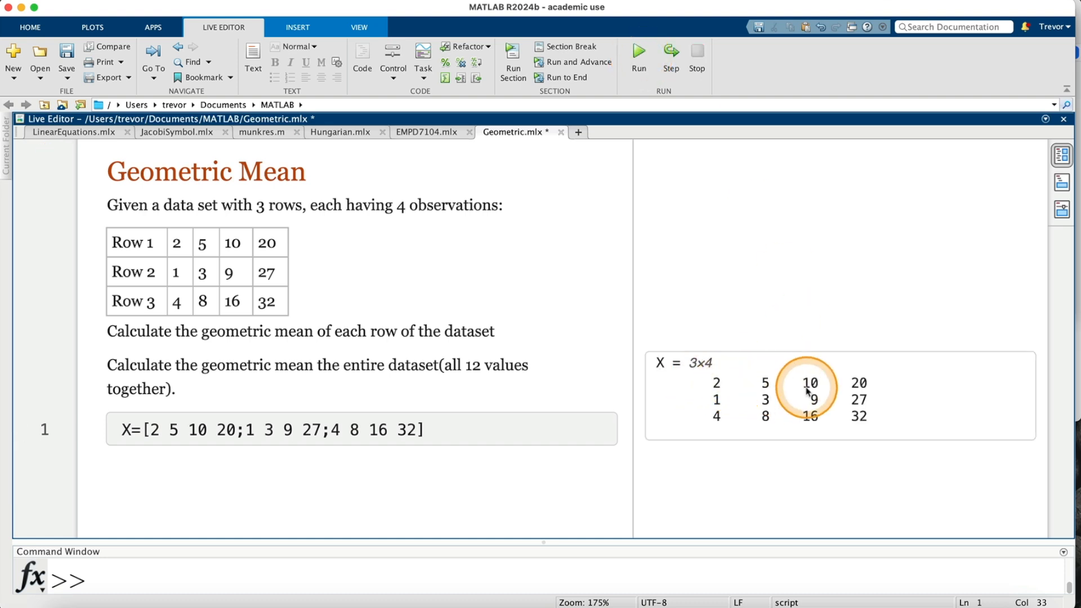
{"action": "mouse_move", "coordinate": [782, 411]}
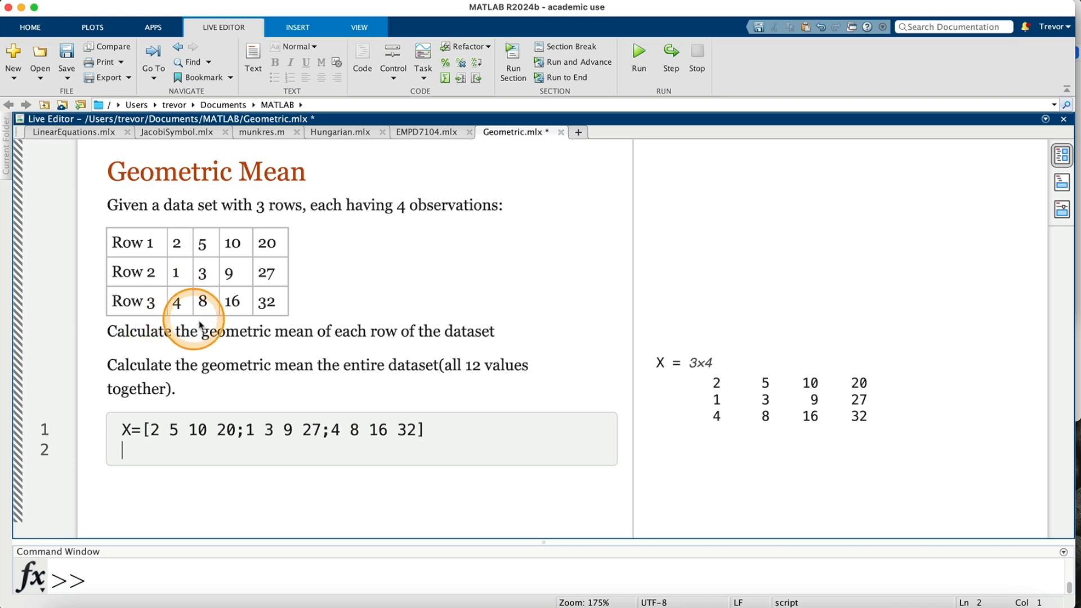
{"action": "mouse_move", "coordinate": [384, 345]}
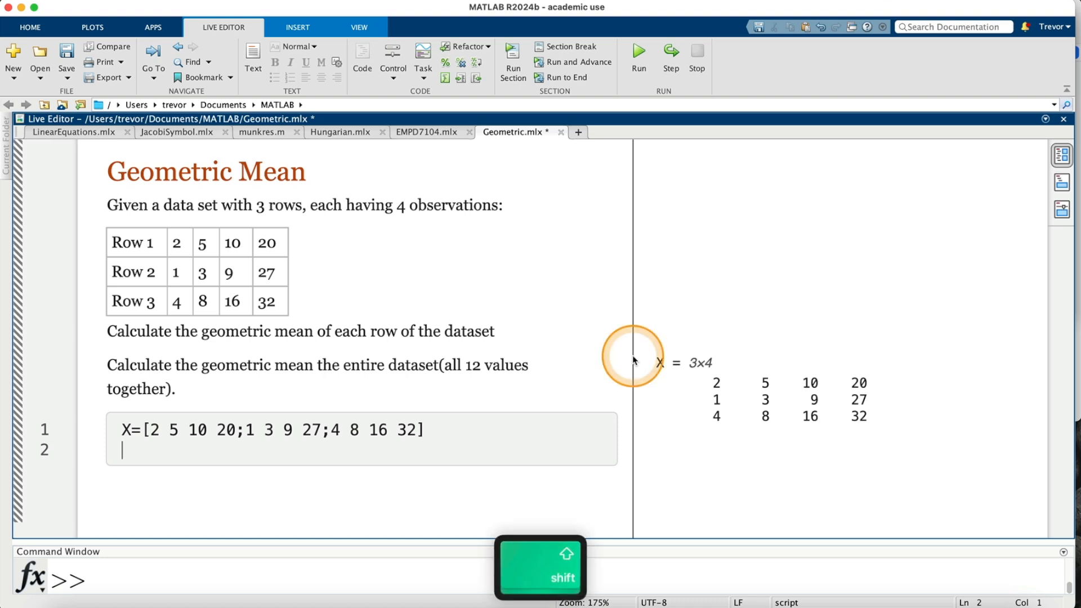
Step: Enter G1=geomean(X,2) on line 2 for row-wise geometric means
{"action": "type", "text": "G1="}
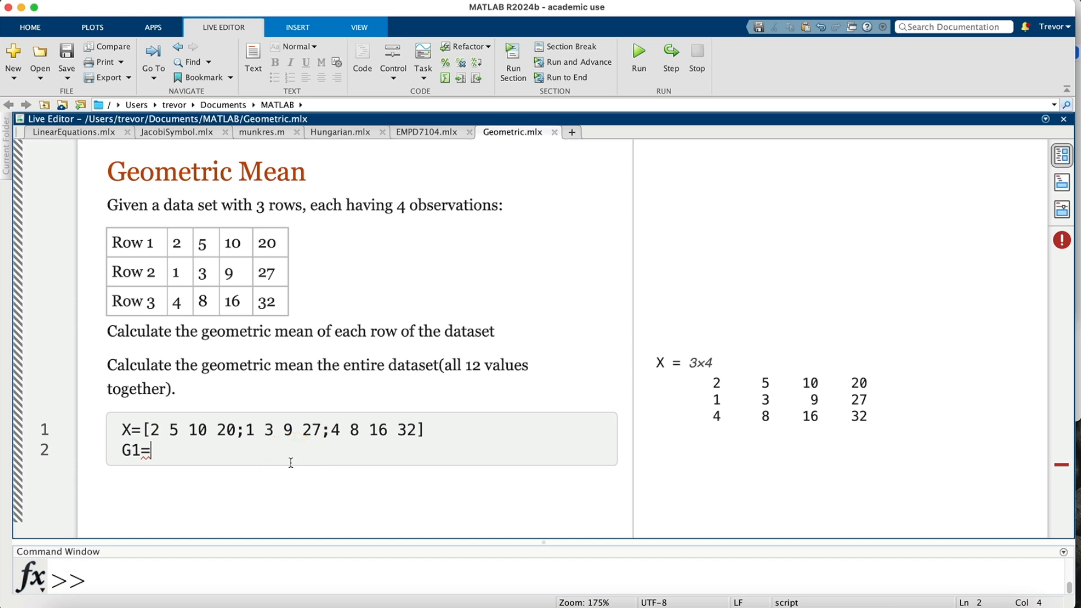
{"action": "type", "text": "geometric"}
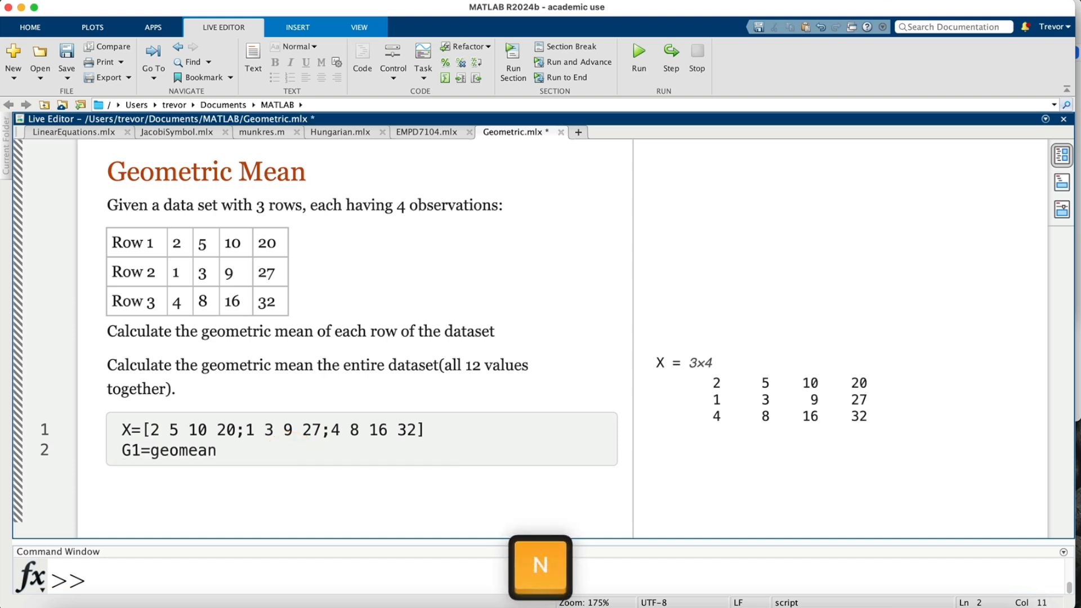
{"action": "type", "text": "("}
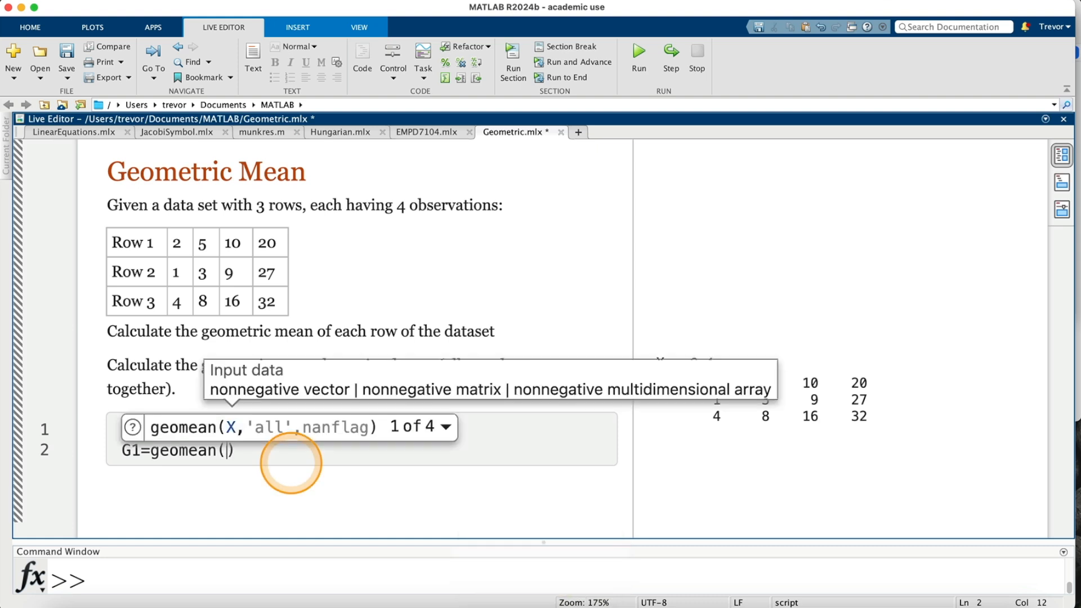
{"action": "type", "text": "X,\"all"}
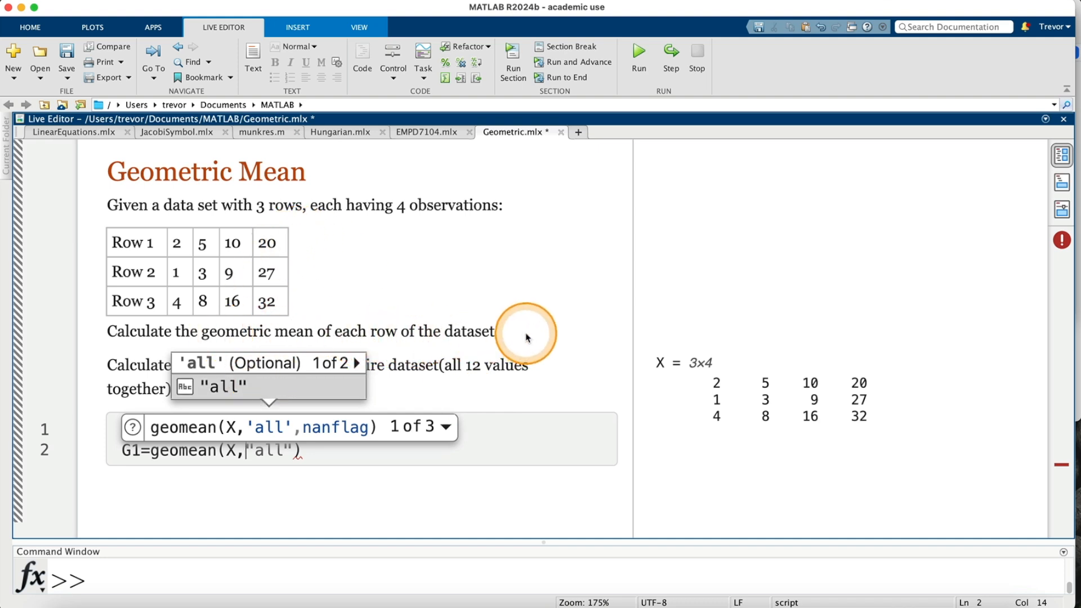
{"action": "type", "text": "2"}
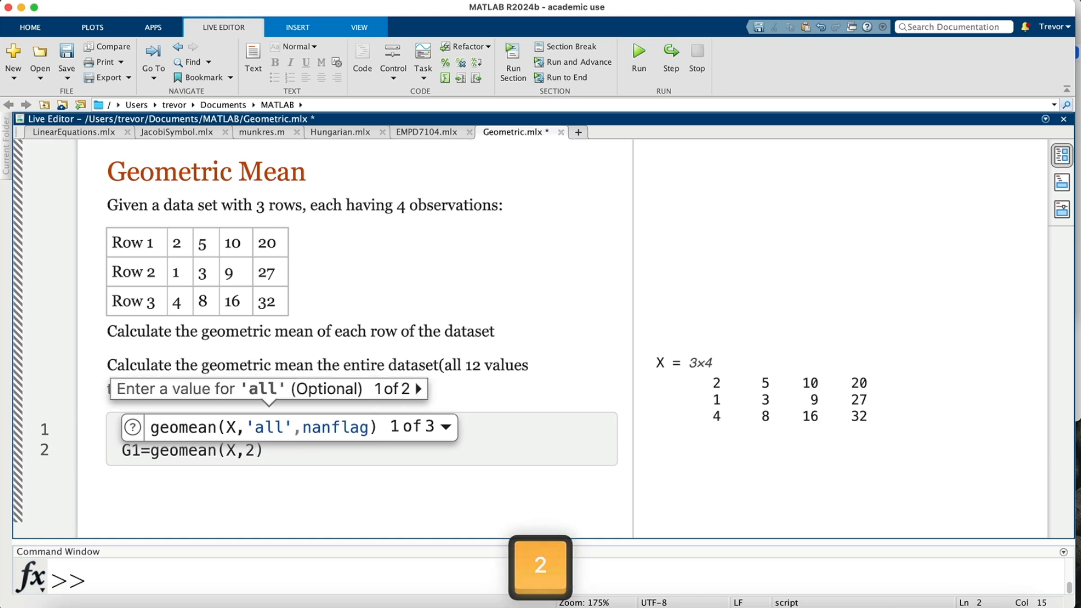
{"action": "type", "text": "X=[2 5 10 20;1 3 9 27;4 8 16 32]"}
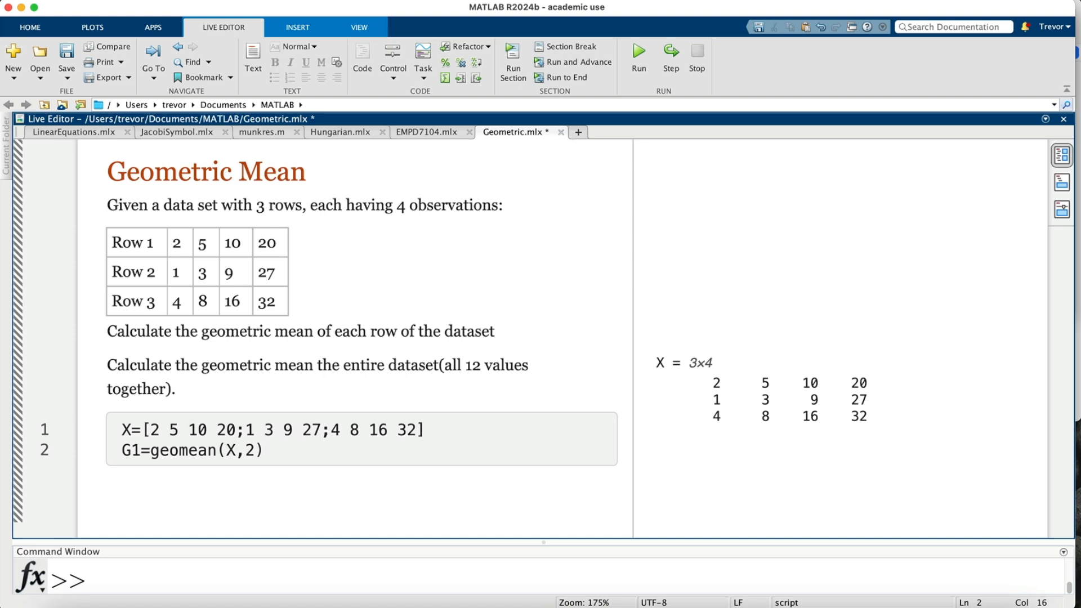
{"action": "left_click", "coordinate": [264, 450]}
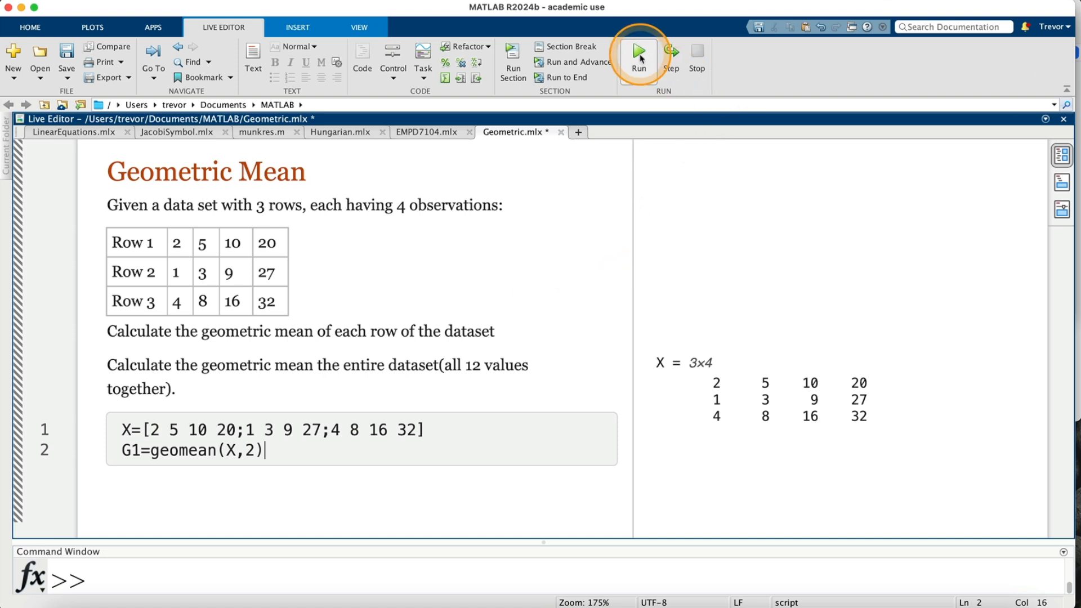
Step: Run the script to show G1 = 6.6874, 5.1962, 11.3137
{"action": "left_click", "coordinate": [638, 56]}
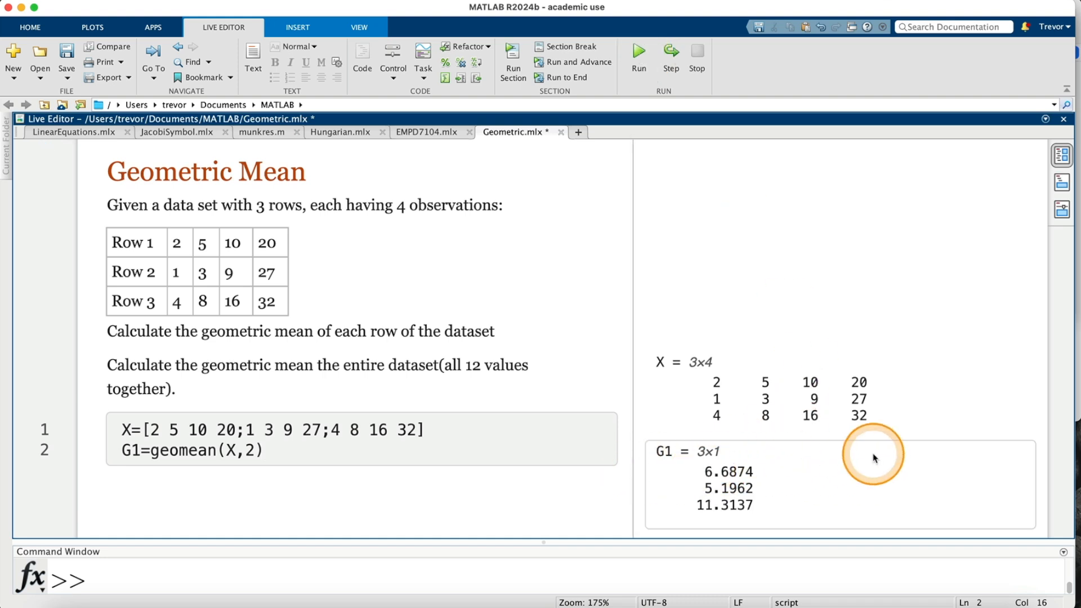
{"action": "mouse_move", "coordinate": [700, 498]}
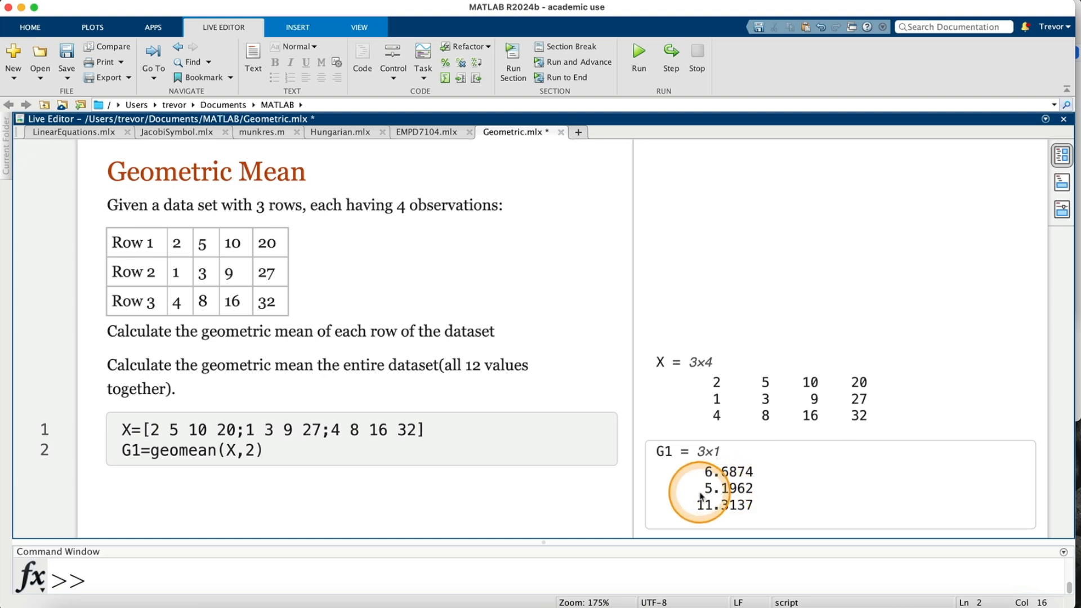
{"action": "mouse_move", "coordinate": [833, 498]}
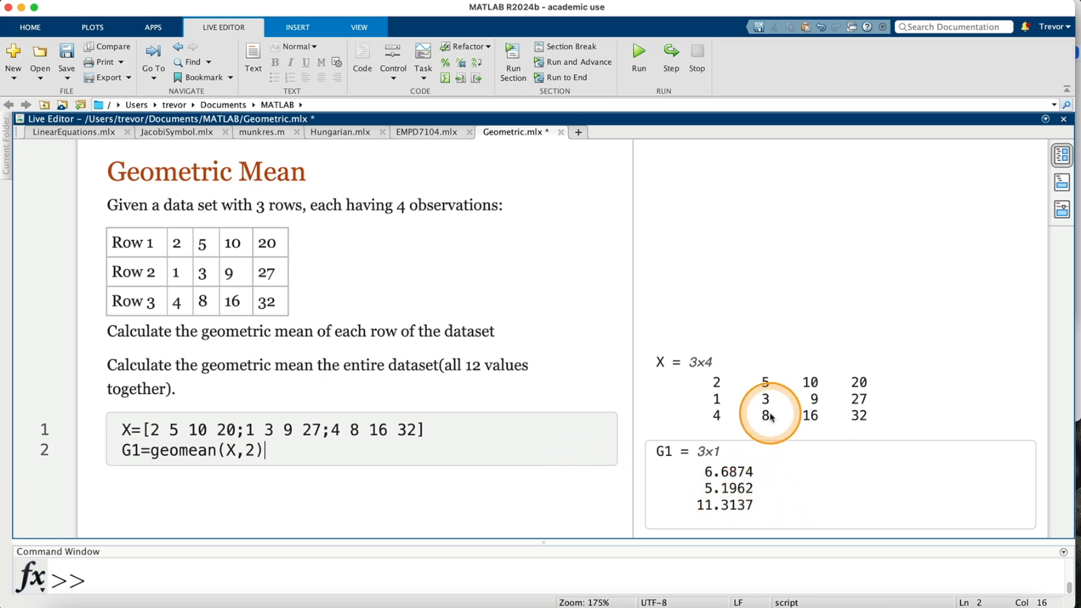
{"action": "mouse_move", "coordinate": [885, 531]}
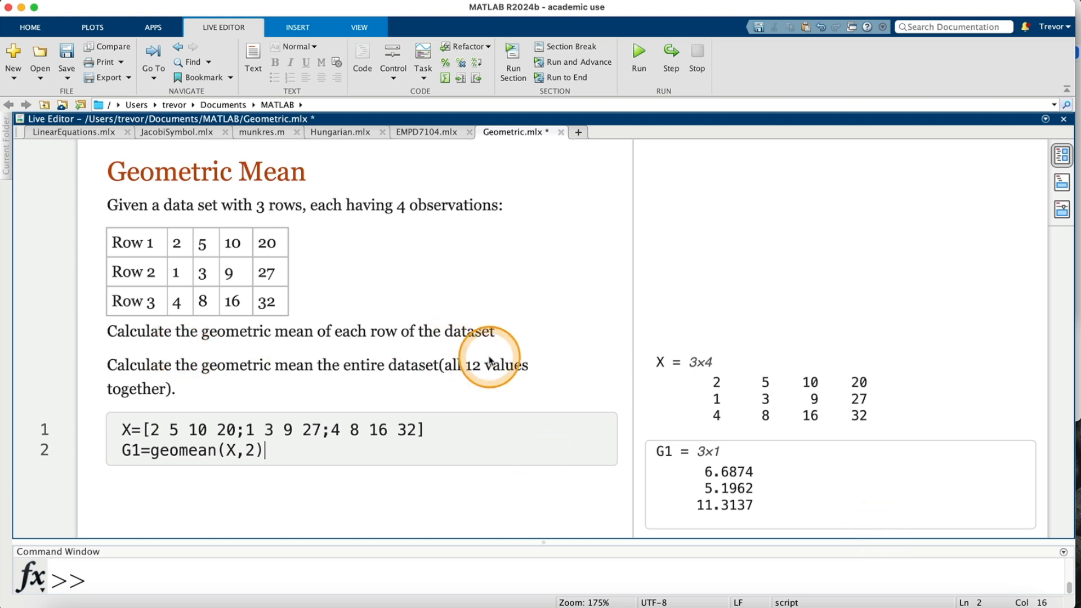
{"action": "mouse_move", "coordinate": [661, 405]}
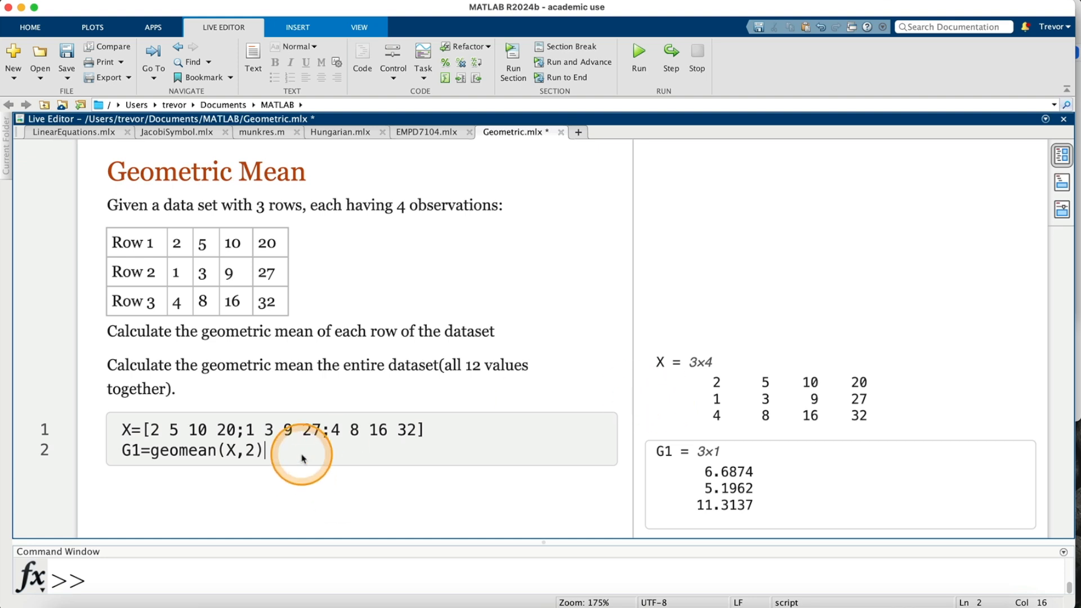
Step: Add G2=geomean(X,'all') on line 3 and run it, giving G2 = 7.3257
{"action": "key", "text": "return"}
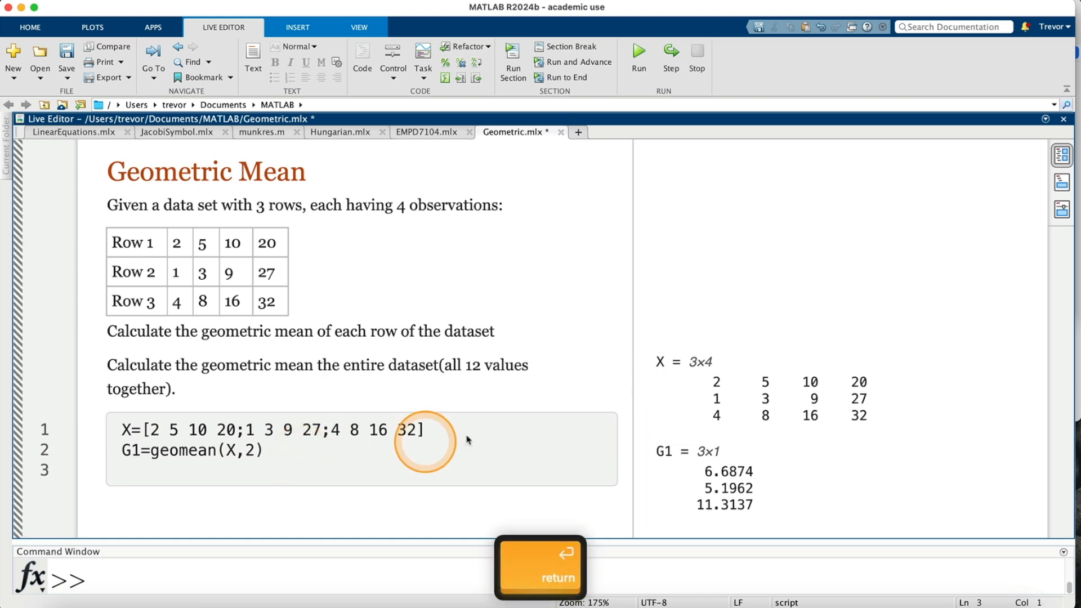
{"action": "type", "text": "G2="}
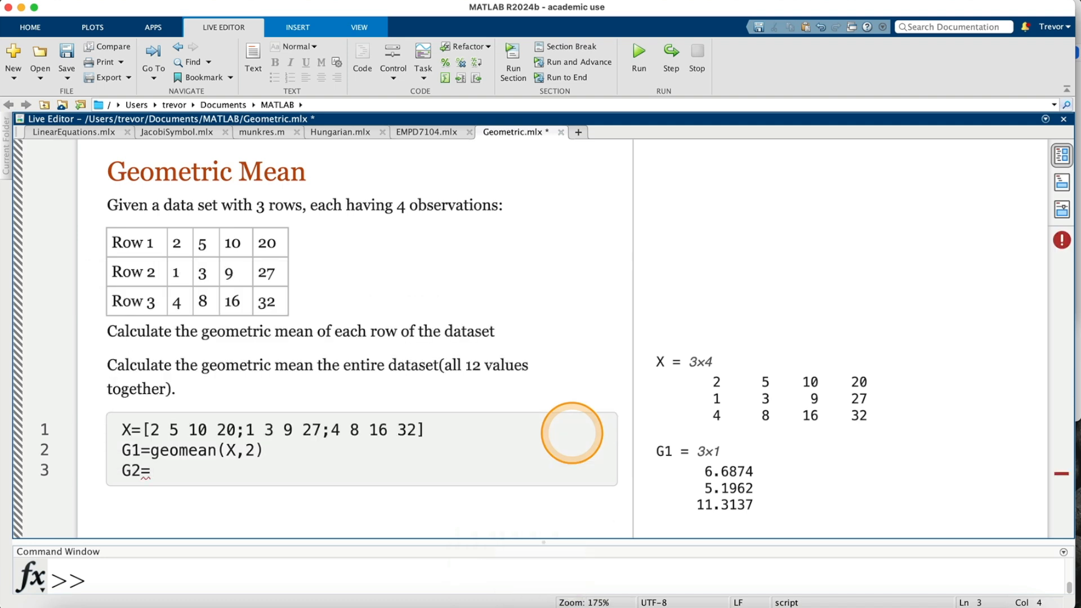
{"action": "type", "text": "eomean("}
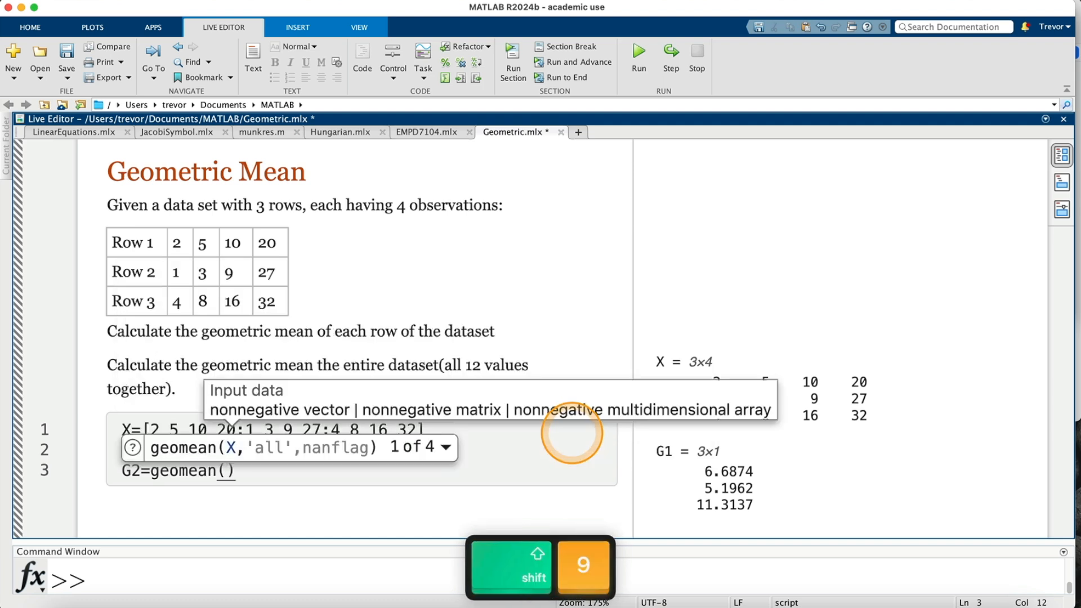
{"action": "type", "text": "X,'all"}
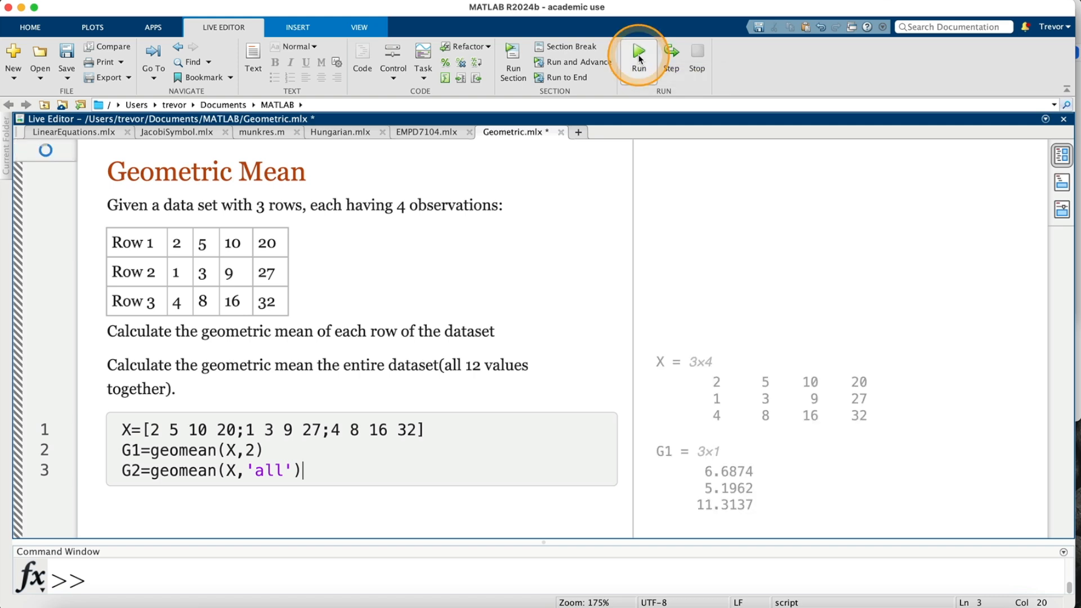
{"action": "left_click", "coordinate": [638, 58]}
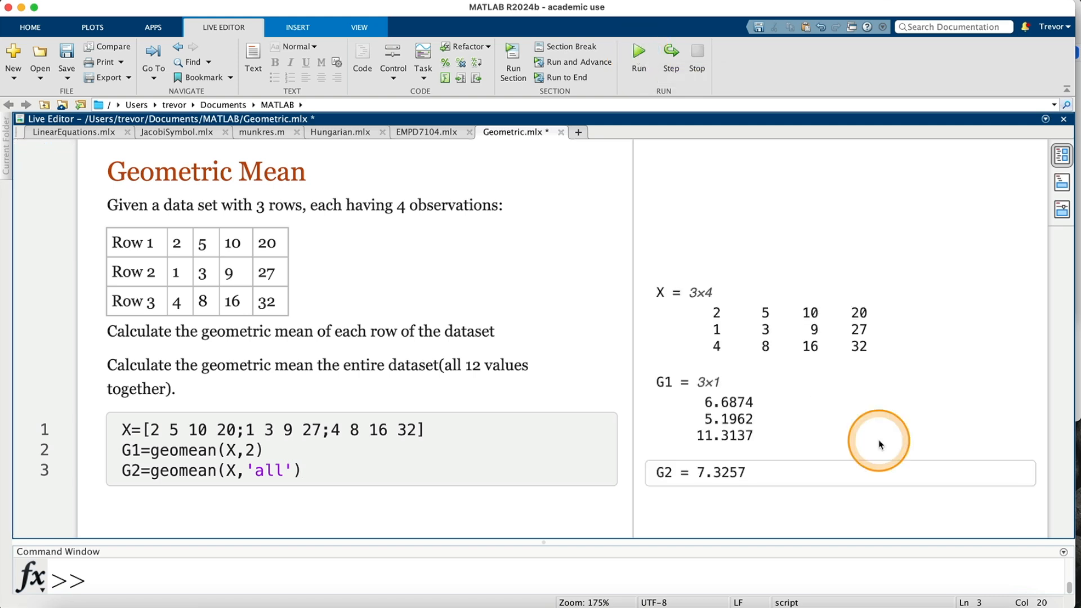